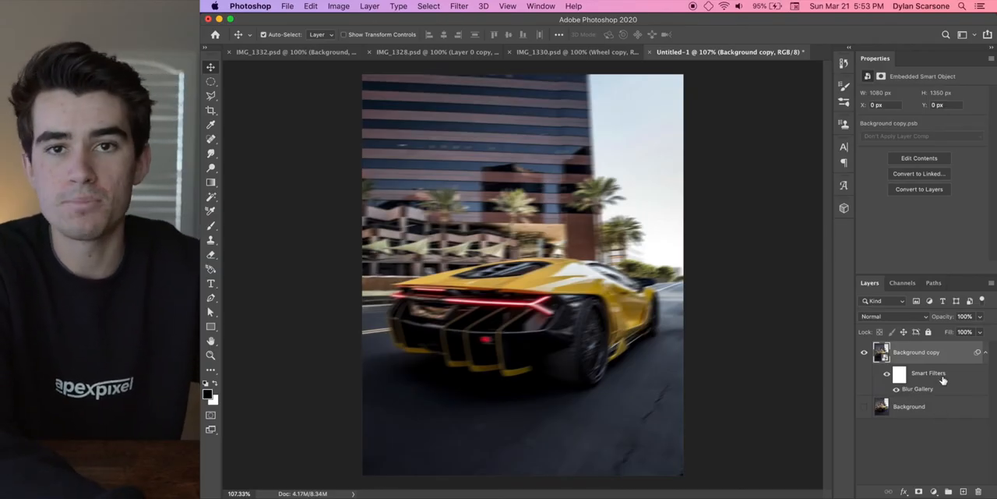
pyautogui.moveTo(943, 380)
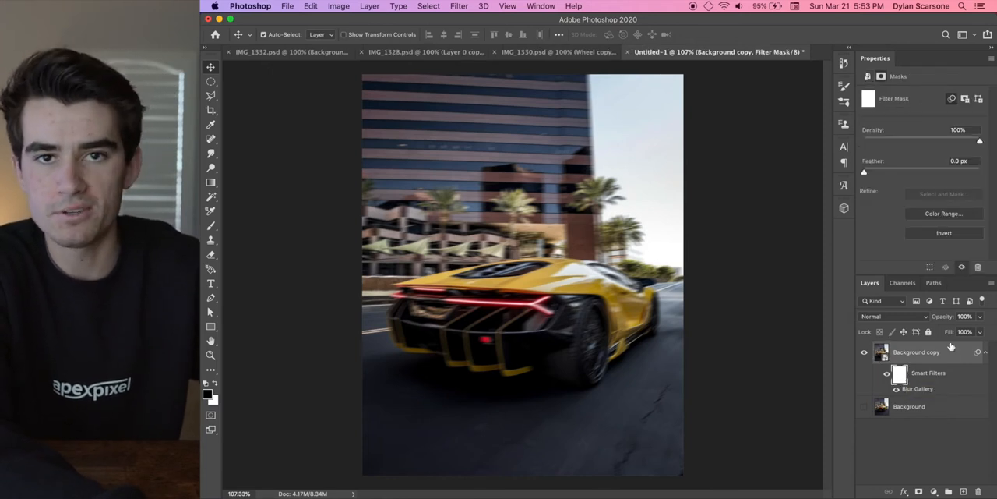
# Target the Blur Gallery smart filter mask on the Background copy layer.
pyautogui.click(879, 353)
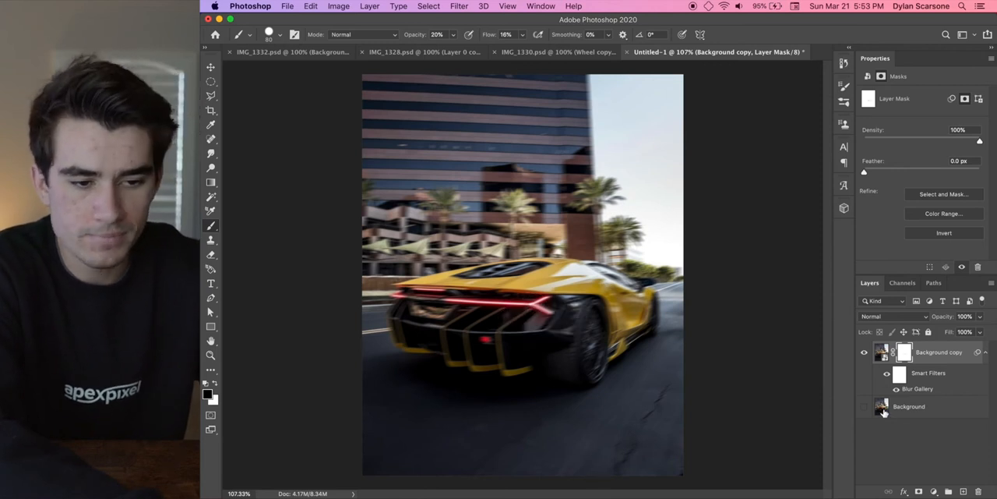
# Paint black on the filter mask over the car body so it stays sharp.
pyautogui.click(894, 373)
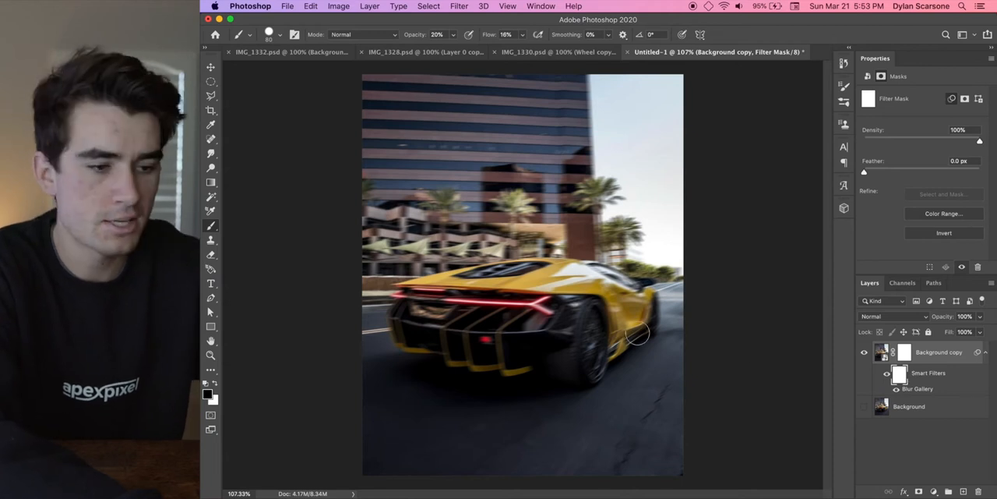
pyautogui.moveTo(595, 324)
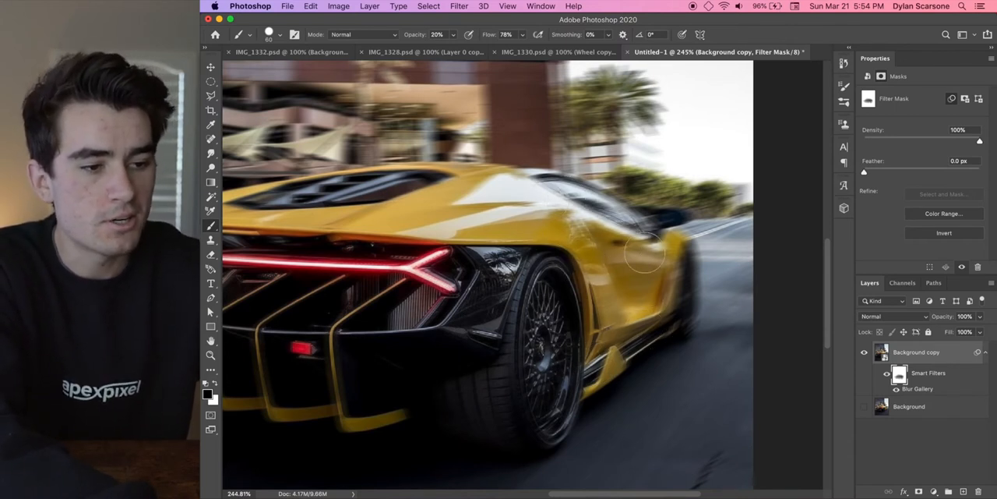
pyautogui.click(284, 56)
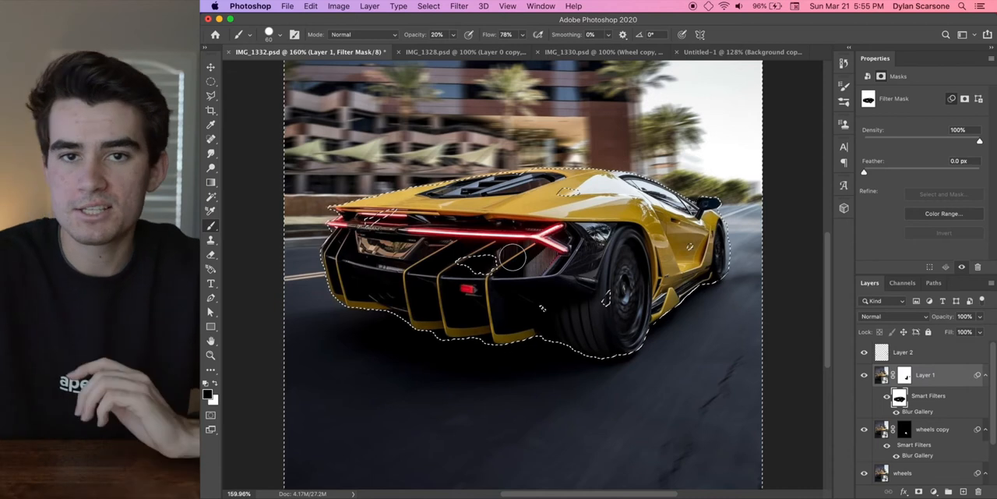
# Start a Spin Blur from Filter > Blur Gallery on the top sharp car layer.
pyautogui.scroll(-3)
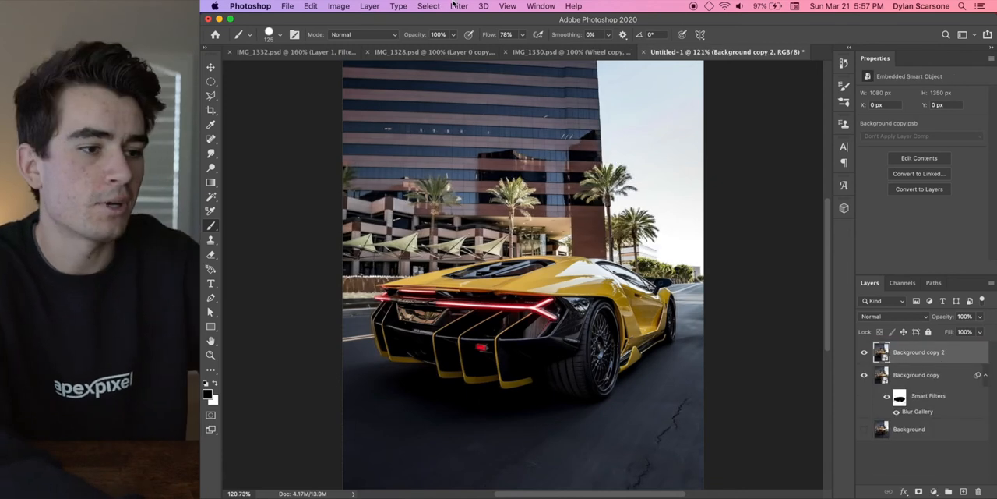
pyautogui.click(461, 6)
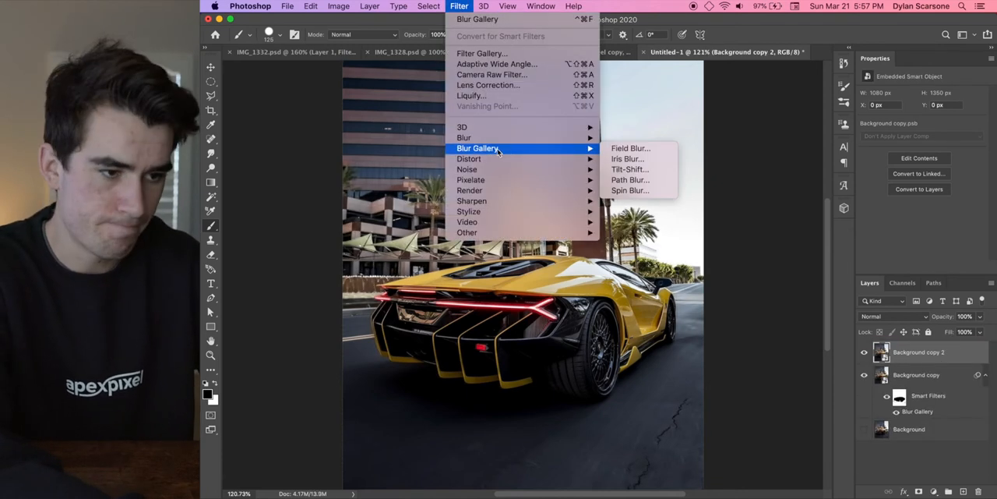
pyautogui.click(629, 190)
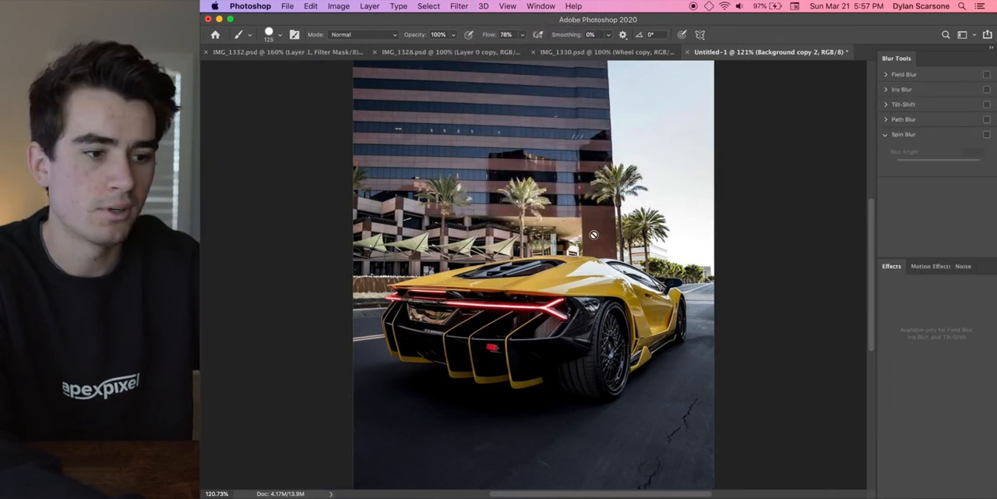